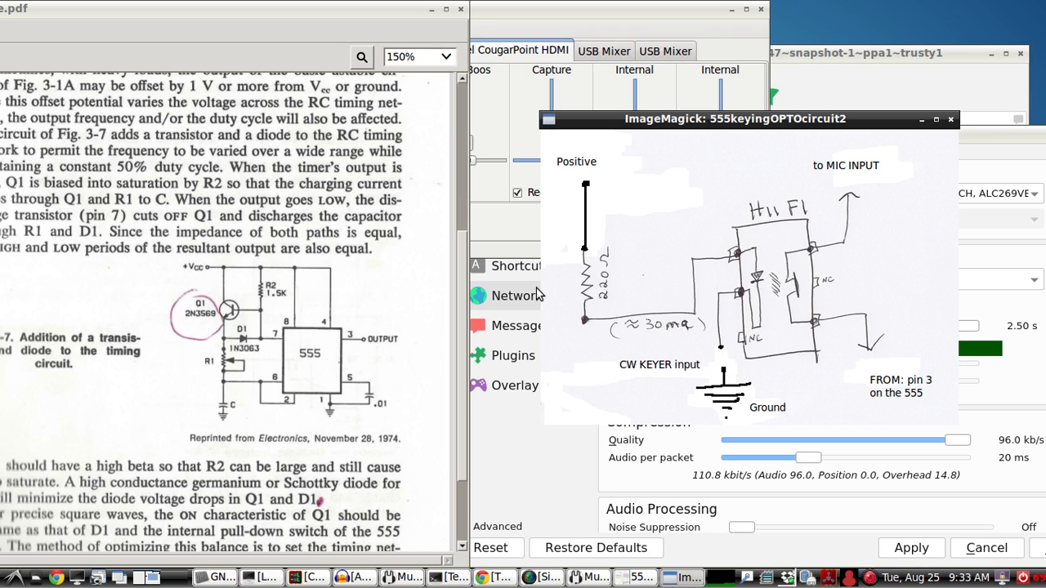
mouse_move(538, 294)
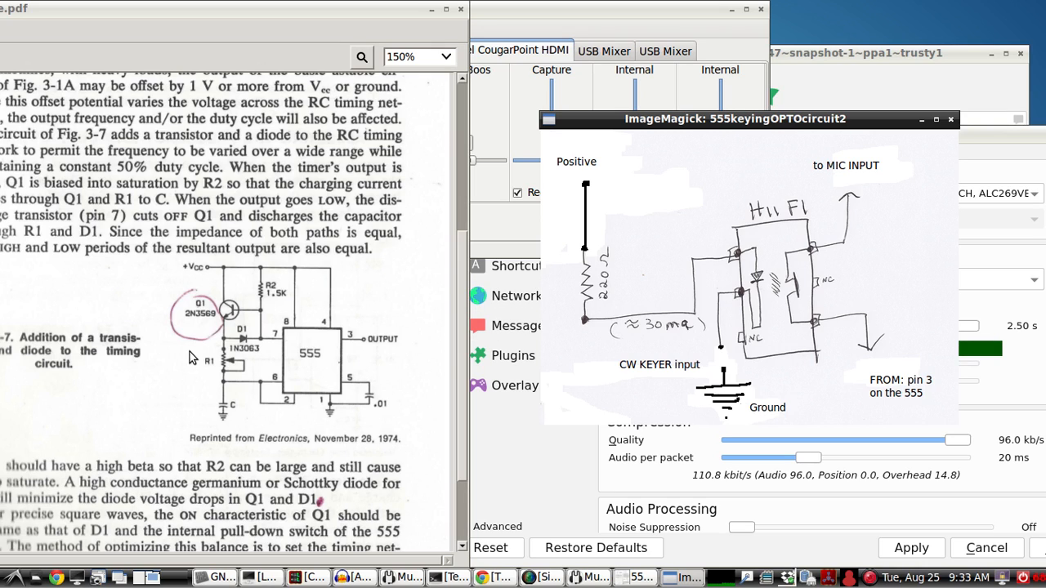
mouse_move(301, 384)
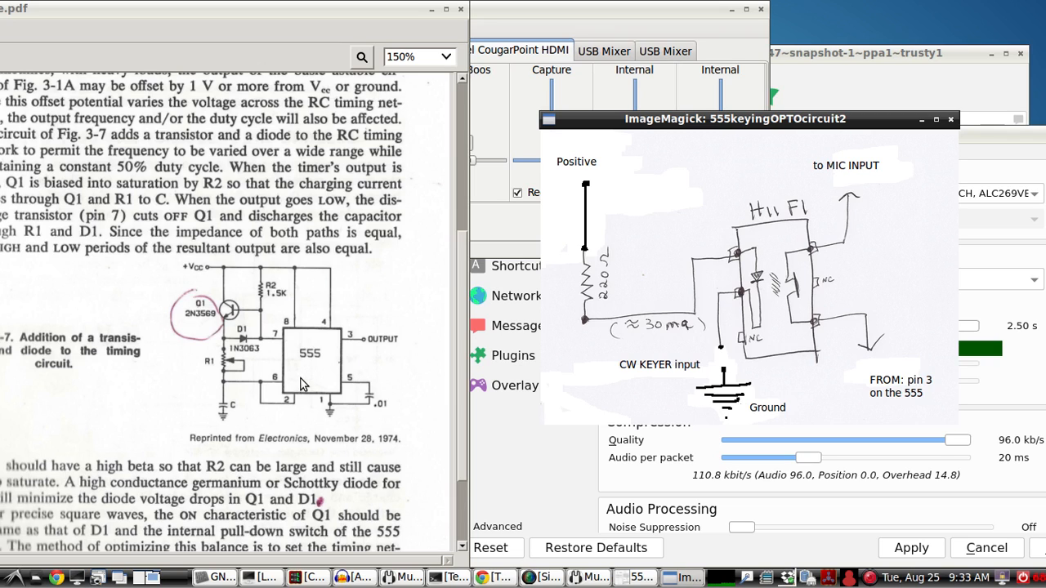
mouse_move(576, 147)
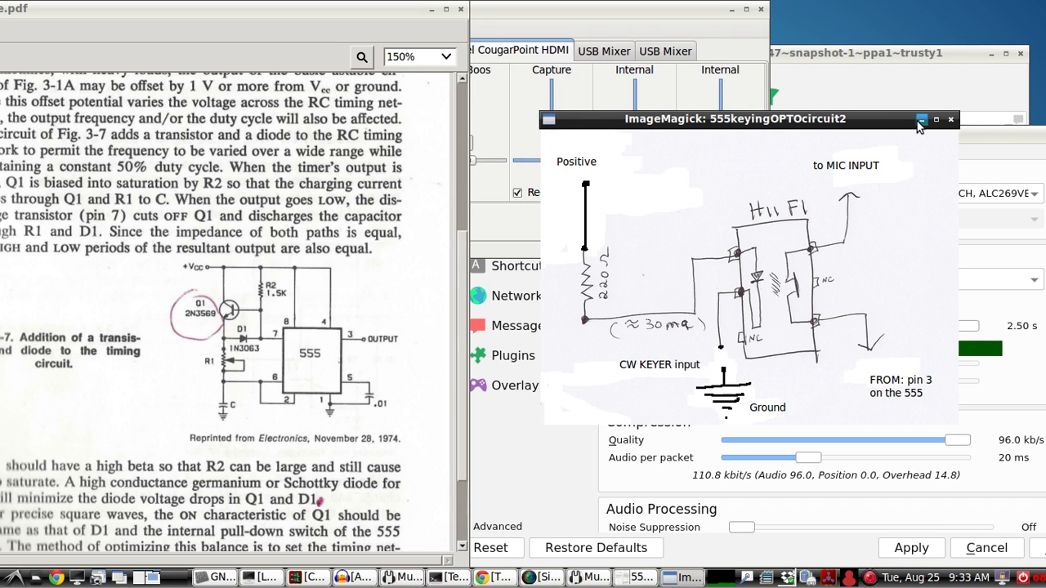
Step: Minimize the circuit image and the PDF, then raise the alsamixer terminal
click(922, 119)
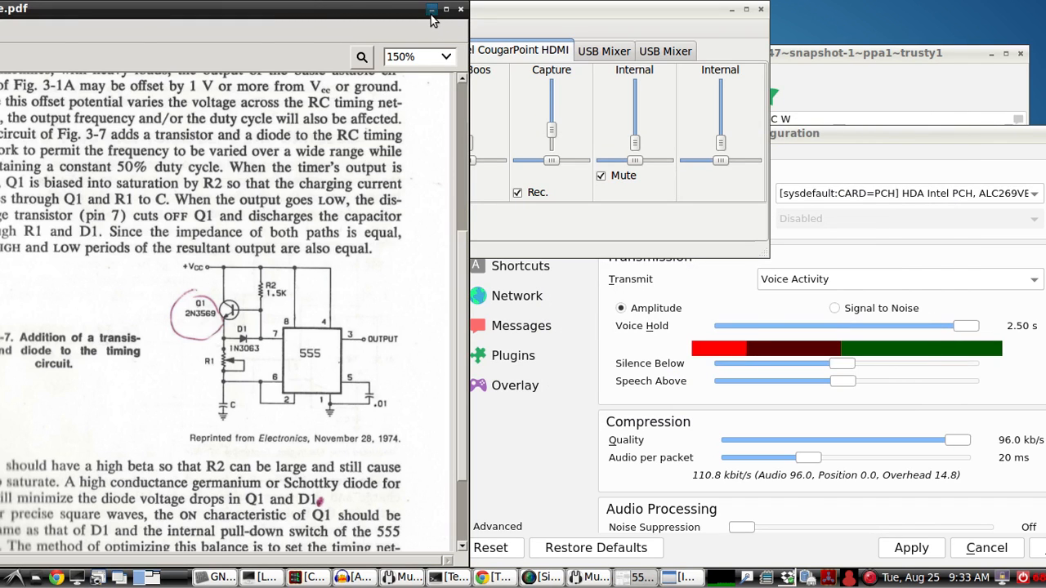
click(433, 9)
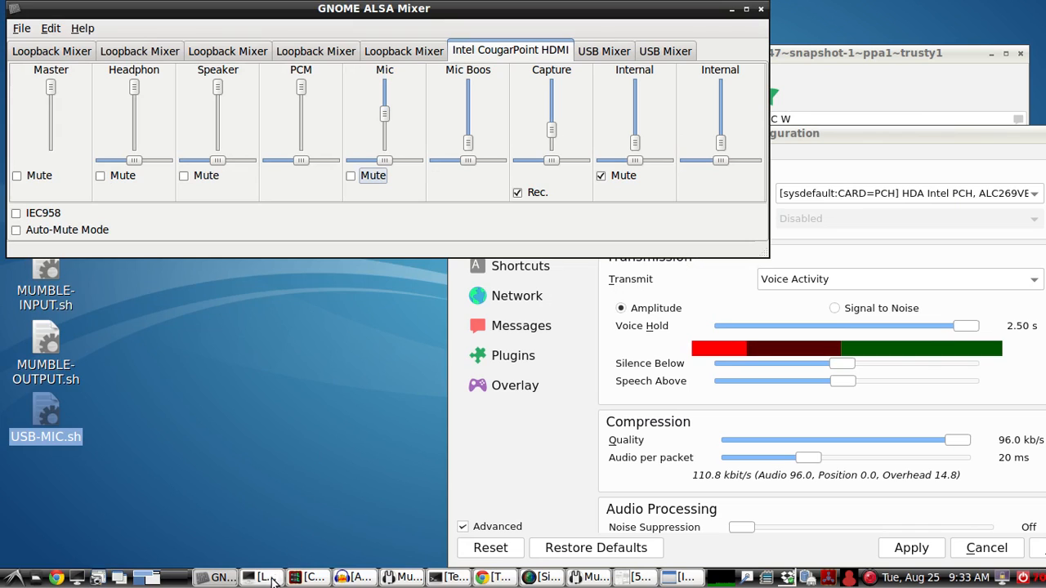
click(261, 578)
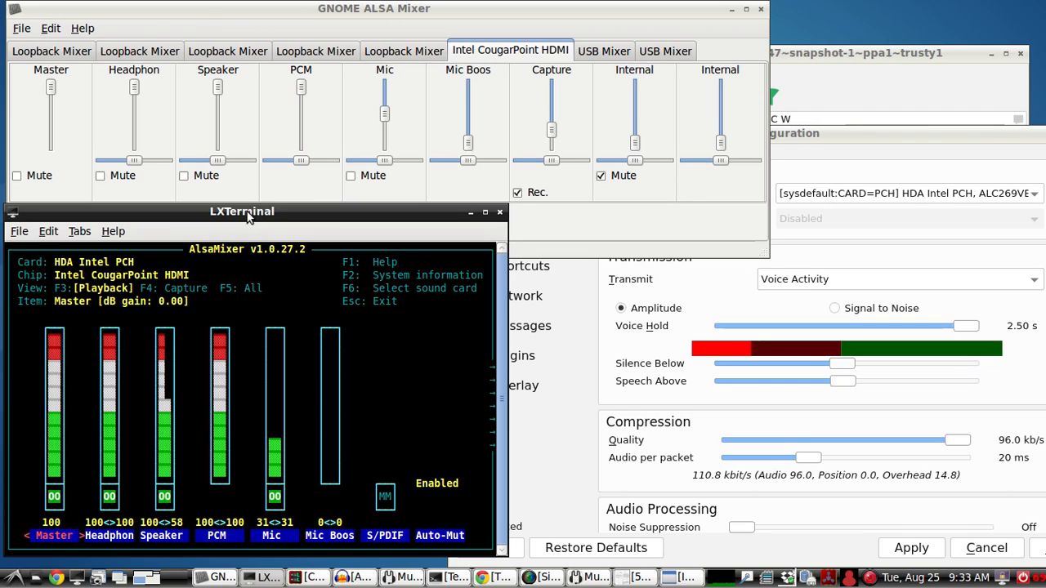
mouse_move(221, 219)
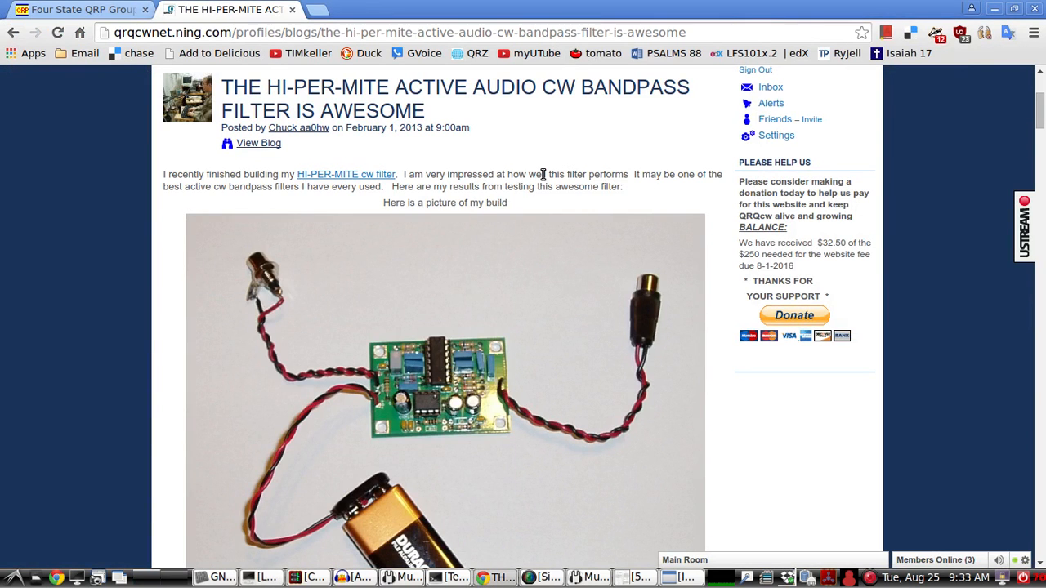
mouse_move(535, 144)
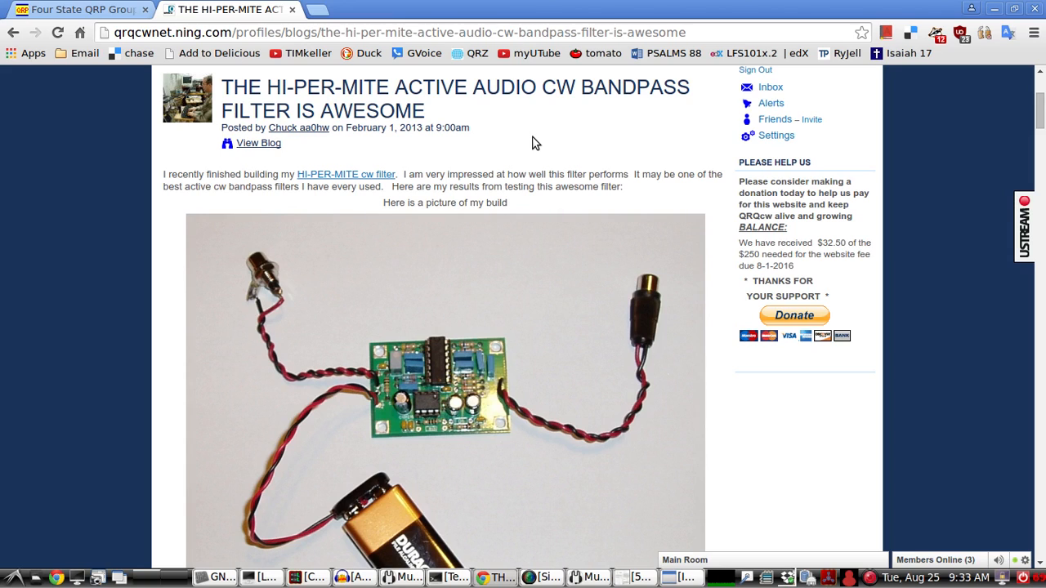
mouse_move(396, 98)
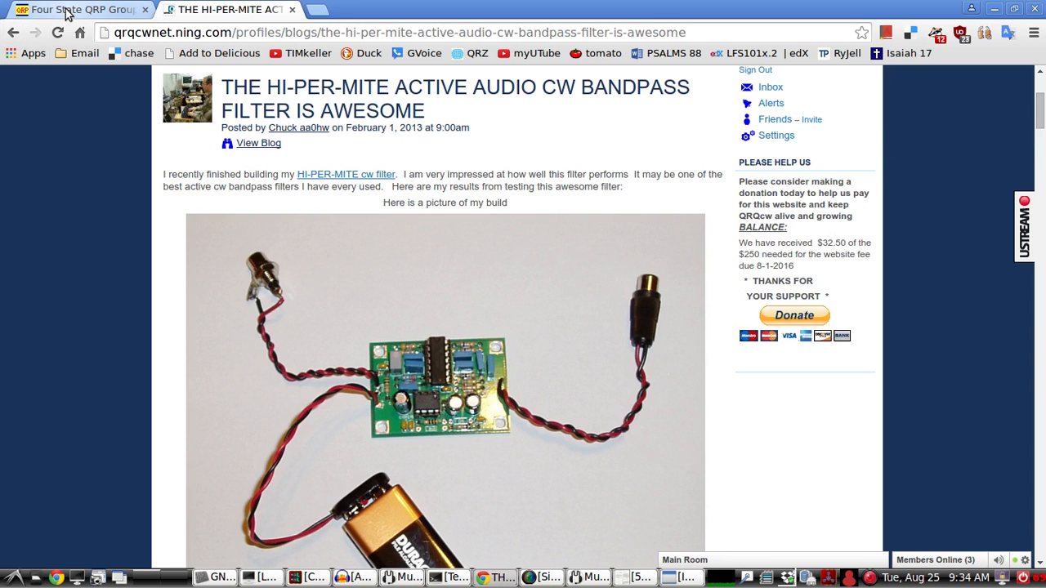
Step: Switch Chrome to the Four State QRP Group page tab
click(73, 9)
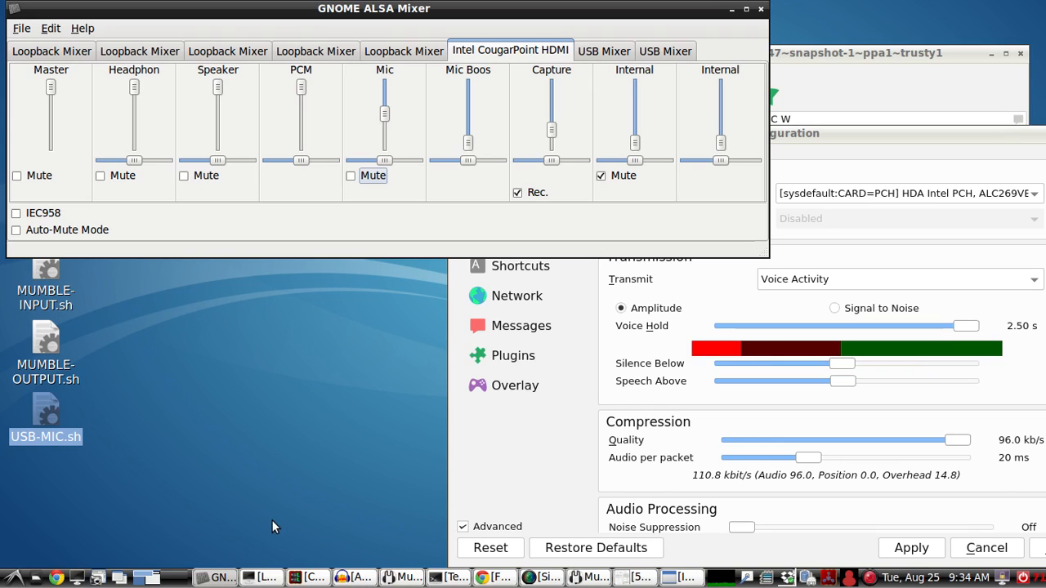
mouse_move(270, 545)
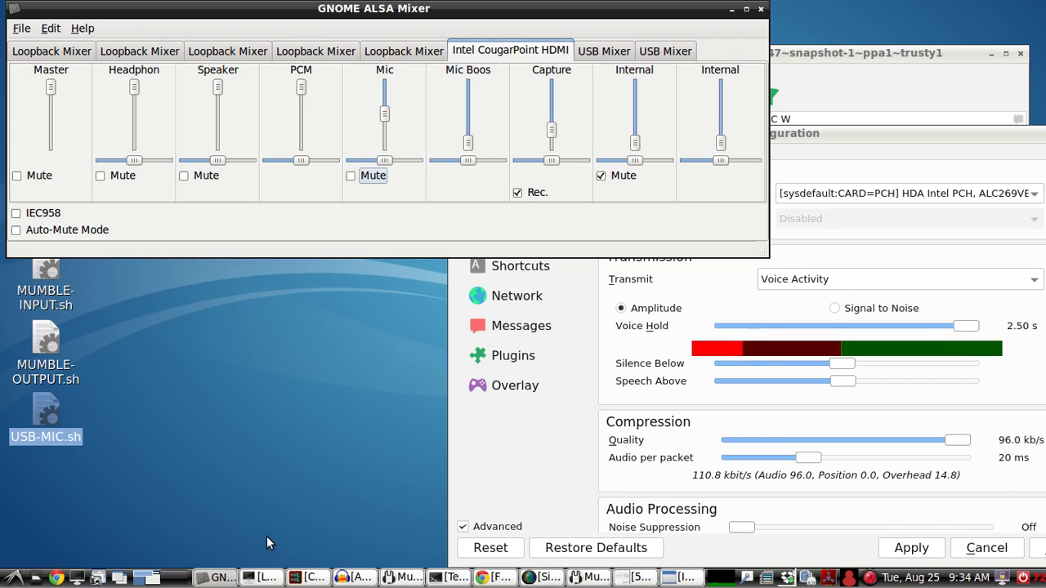
mouse_move(258, 578)
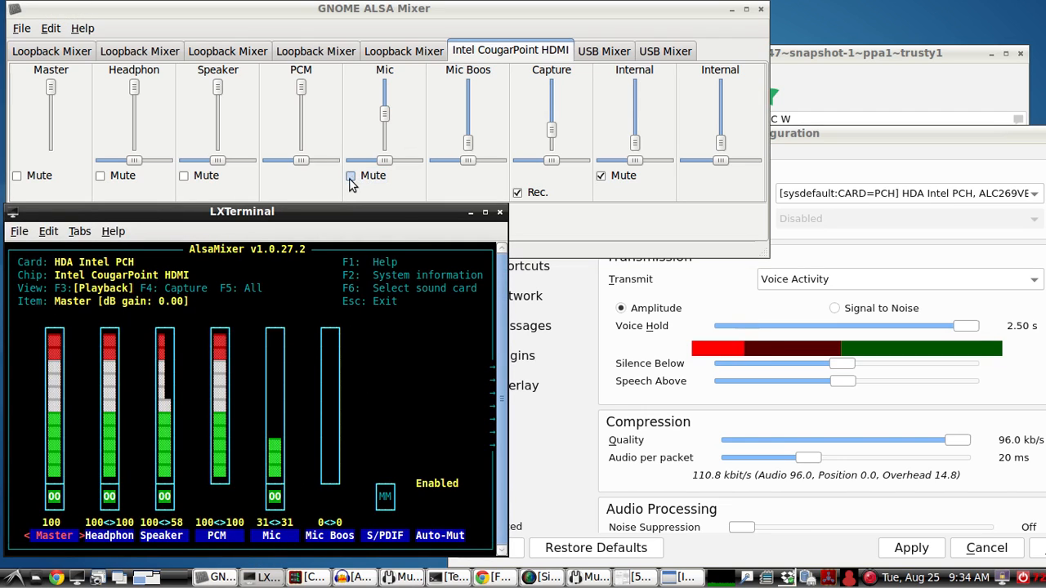
Step: Mute the microphone, then unmute it
click(351, 175)
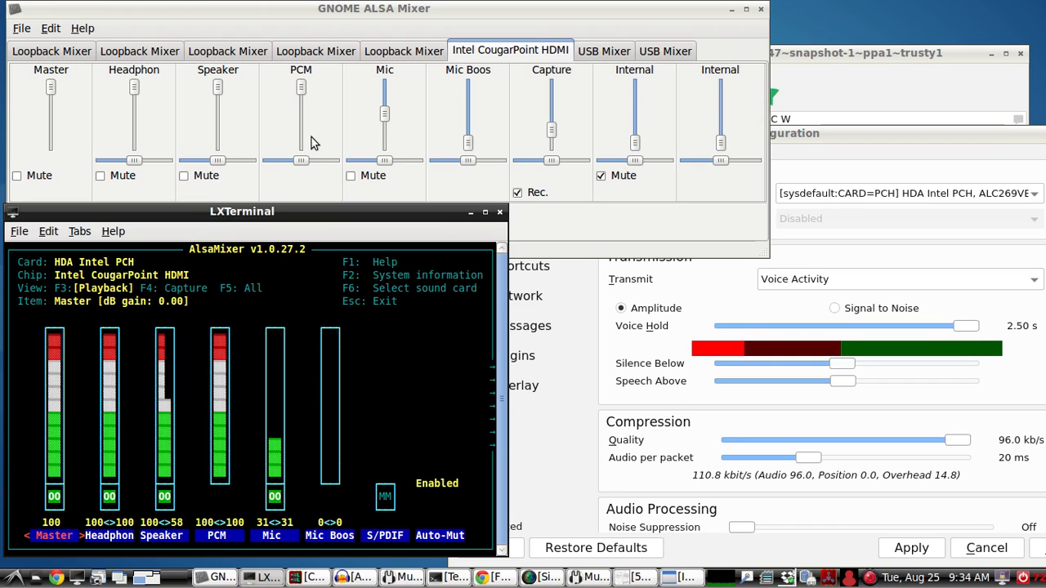
click(351, 175)
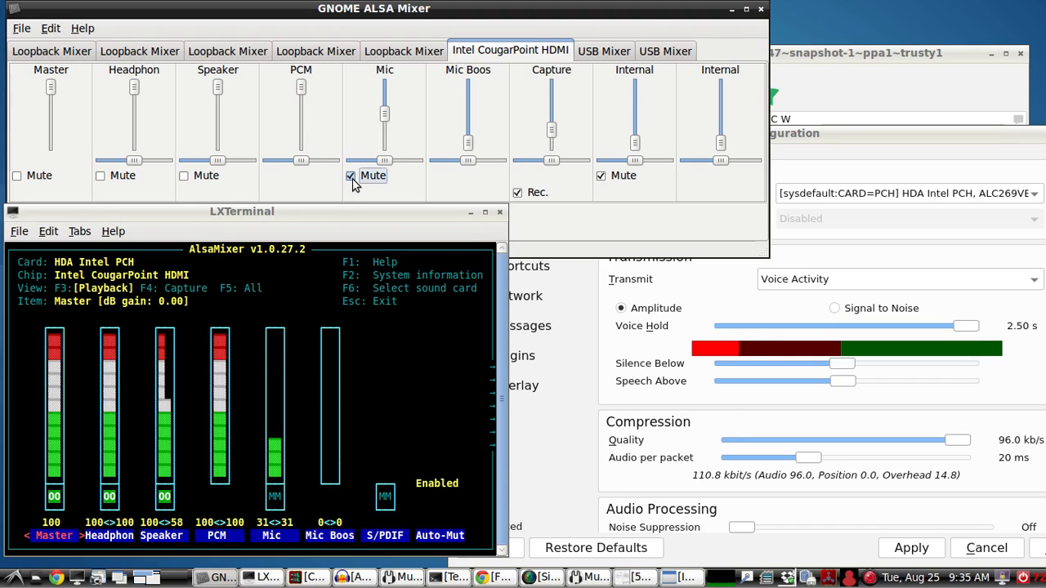
click(350, 176)
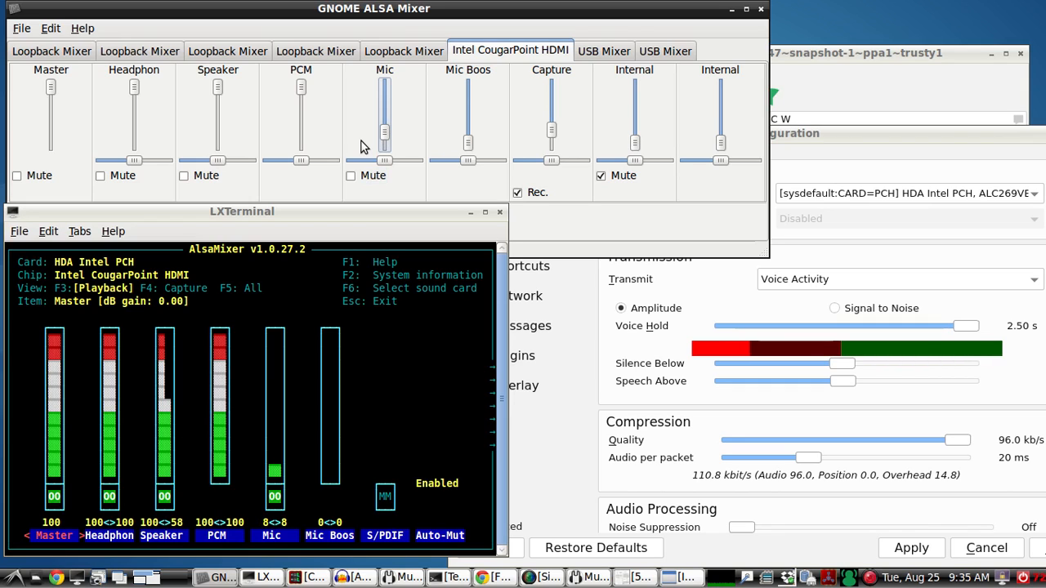
mouse_move(345, 155)
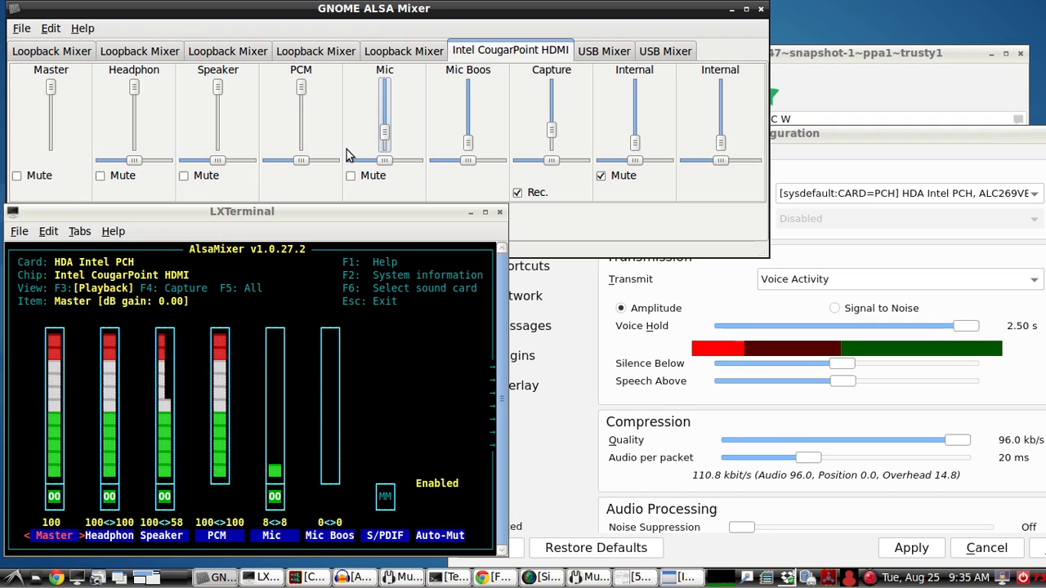
mouse_move(385, 121)
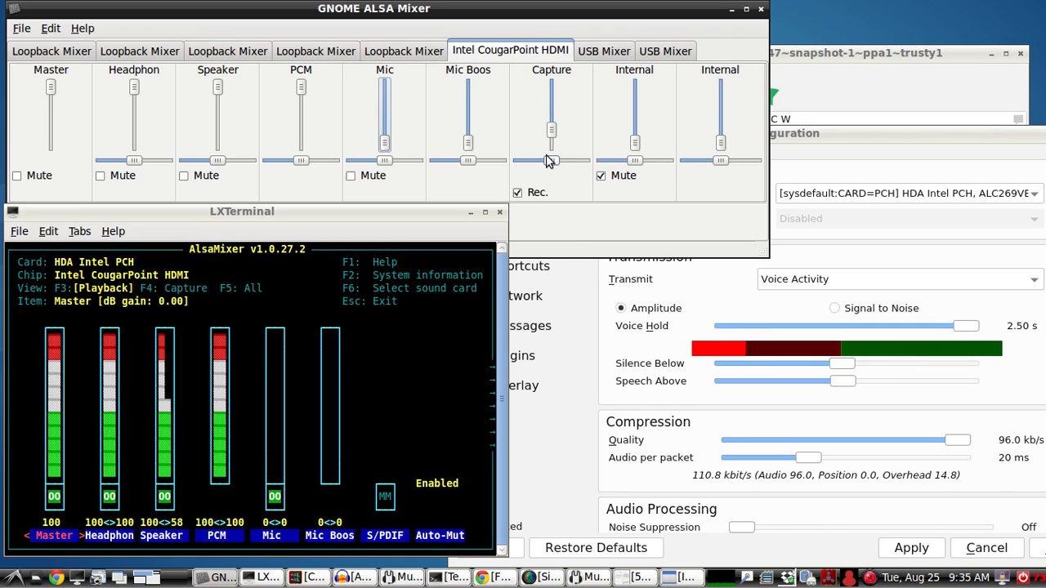
mouse_move(546, 235)
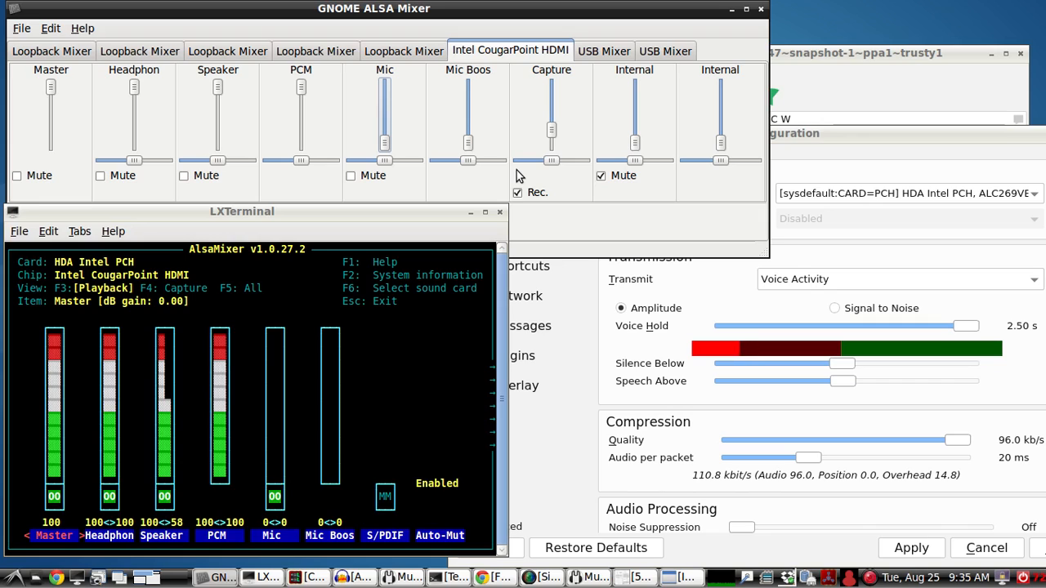
mouse_move(524, 163)
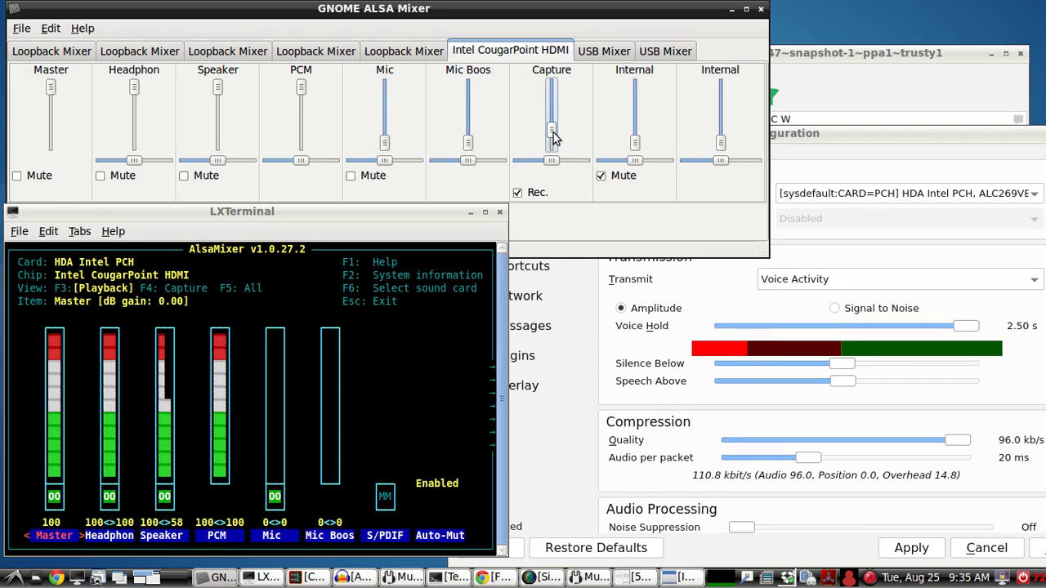
Step: Adjust the Capture and Mic sliders, leaving the Mic reading at 25
drag(551, 133, 551, 115)
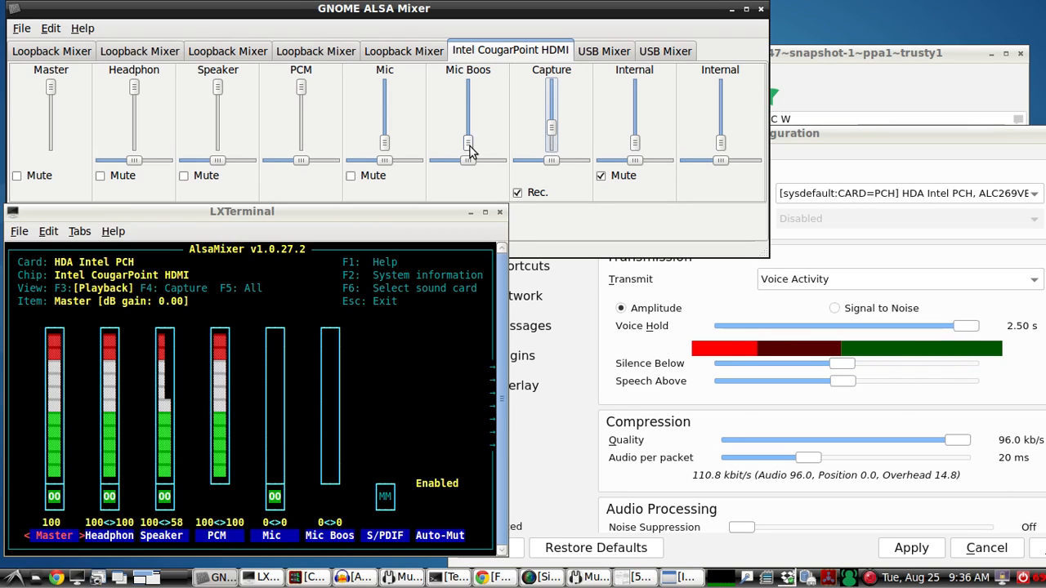
drag(469, 143, 468, 118)
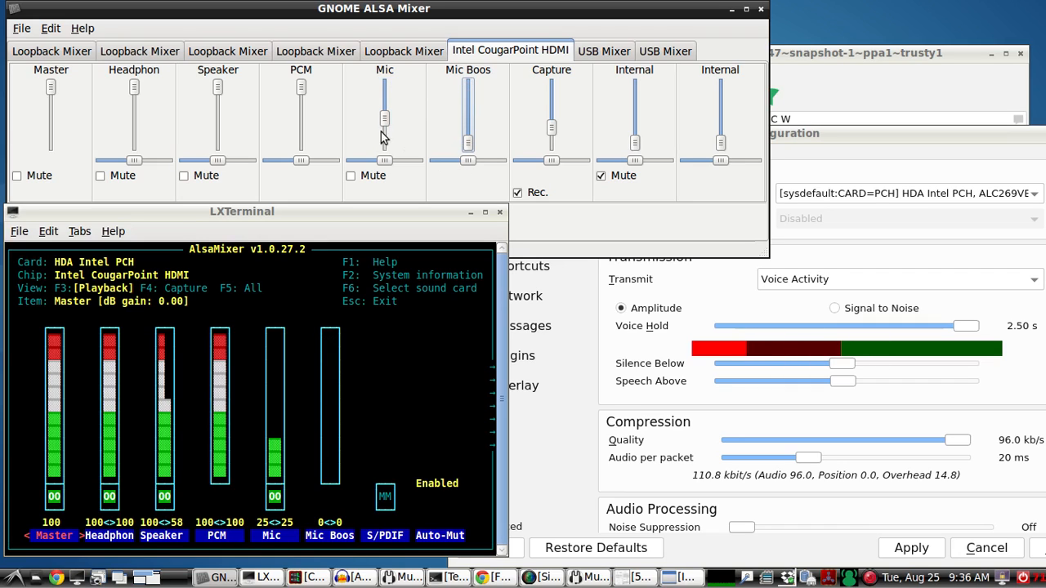
Step: Raise the Mic level to 31, lower it to 20, and reopen the QRP page
drag(384, 139, 384, 123)
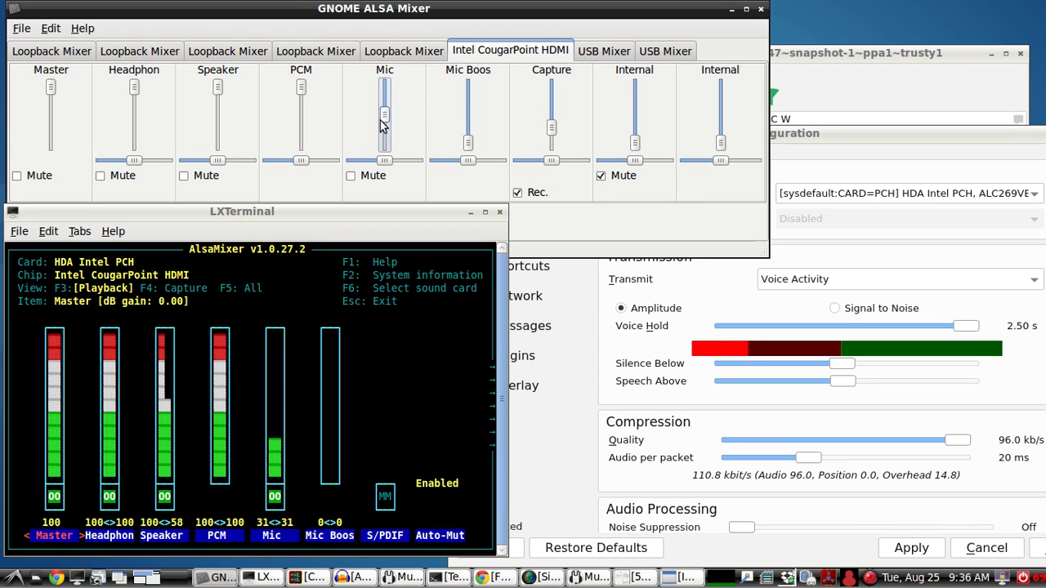
drag(385, 115, 384, 131)
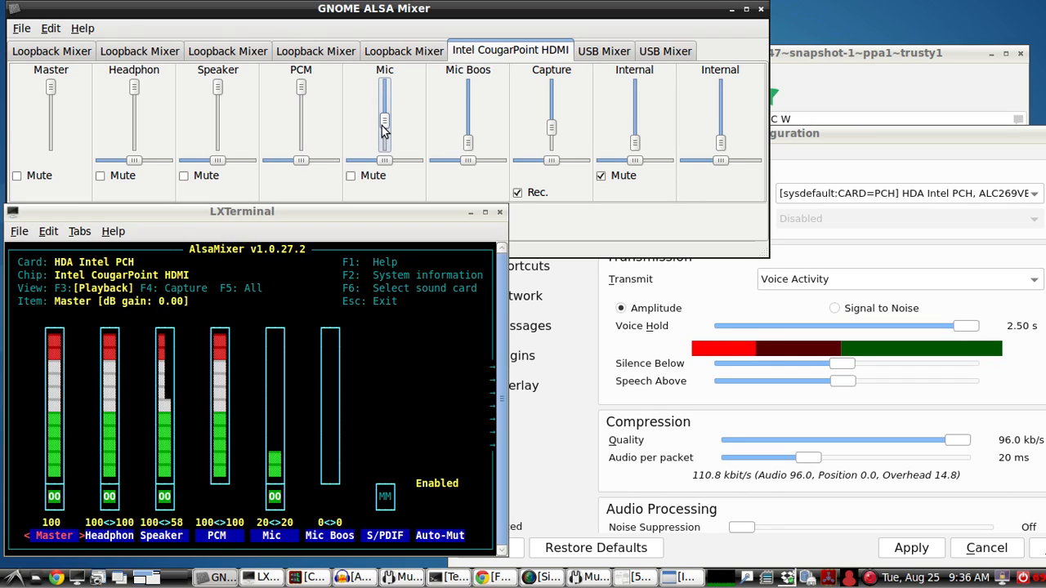
click(492, 578)
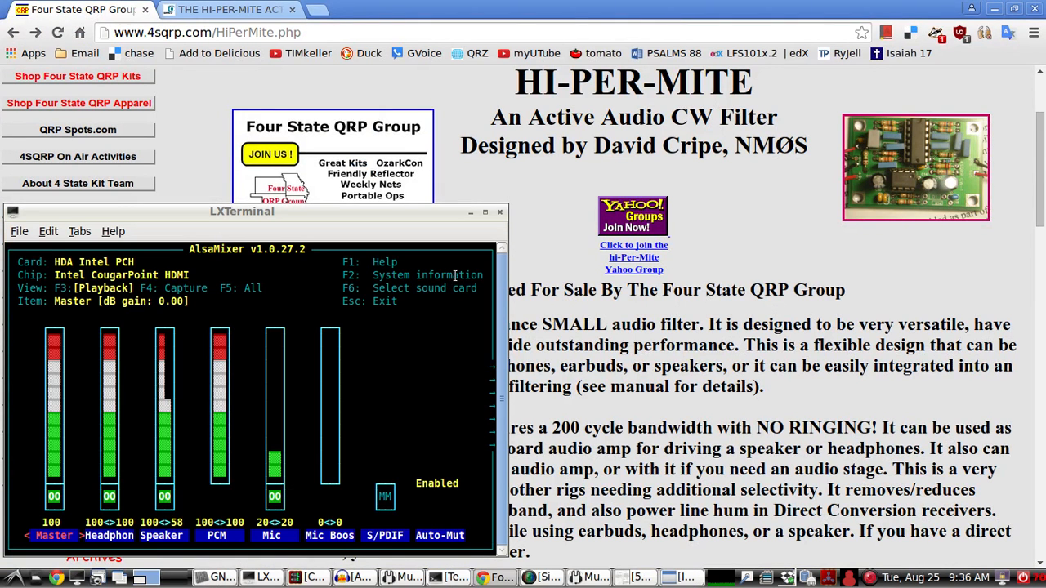
mouse_move(967, 106)
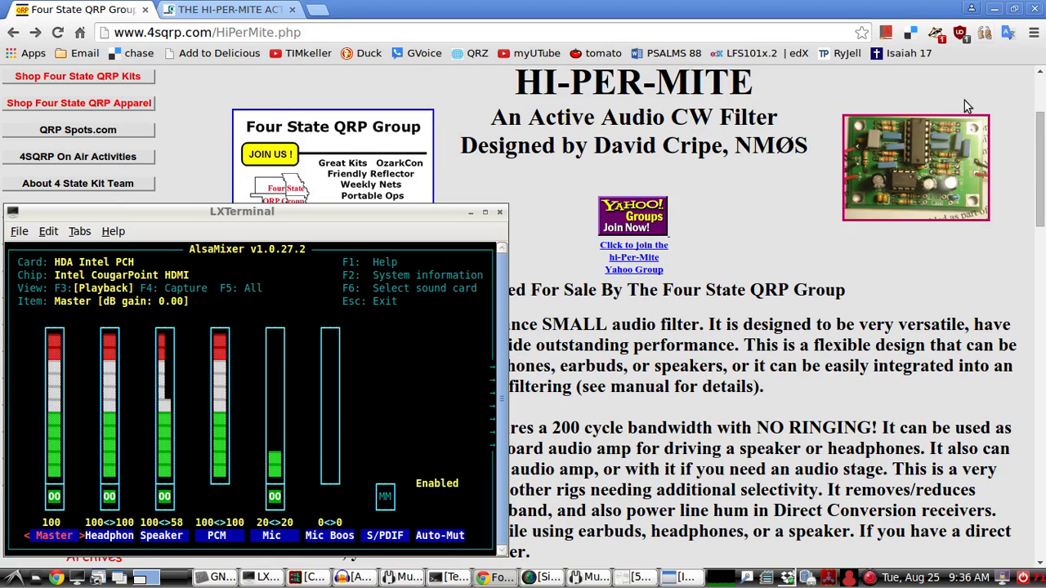
mouse_move(978, 24)
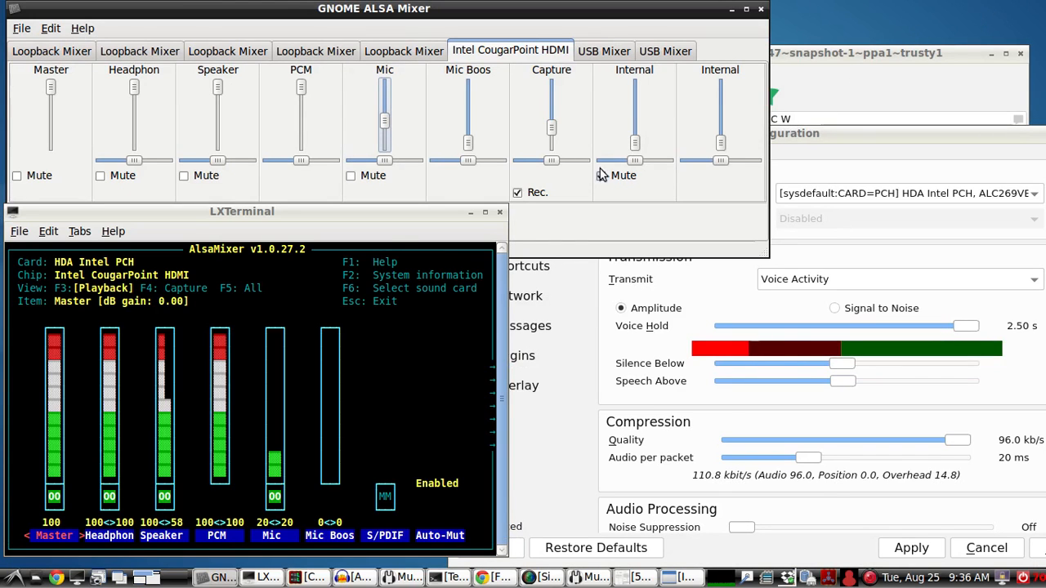
Step: Mute the Internal channel and make sure the Mic is unmuted
click(601, 175)
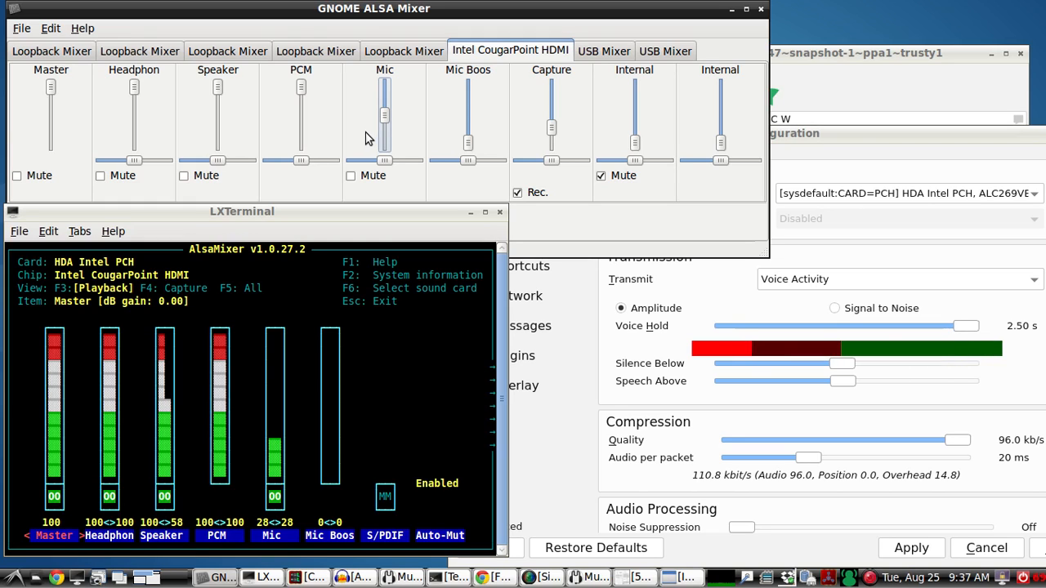
mouse_move(768, 128)
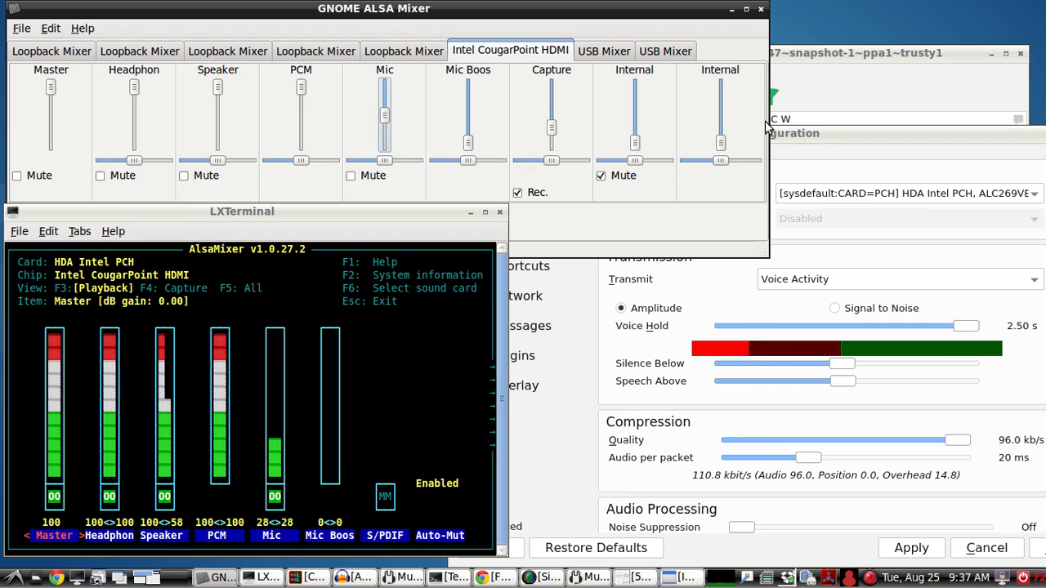
mouse_move(420, 125)
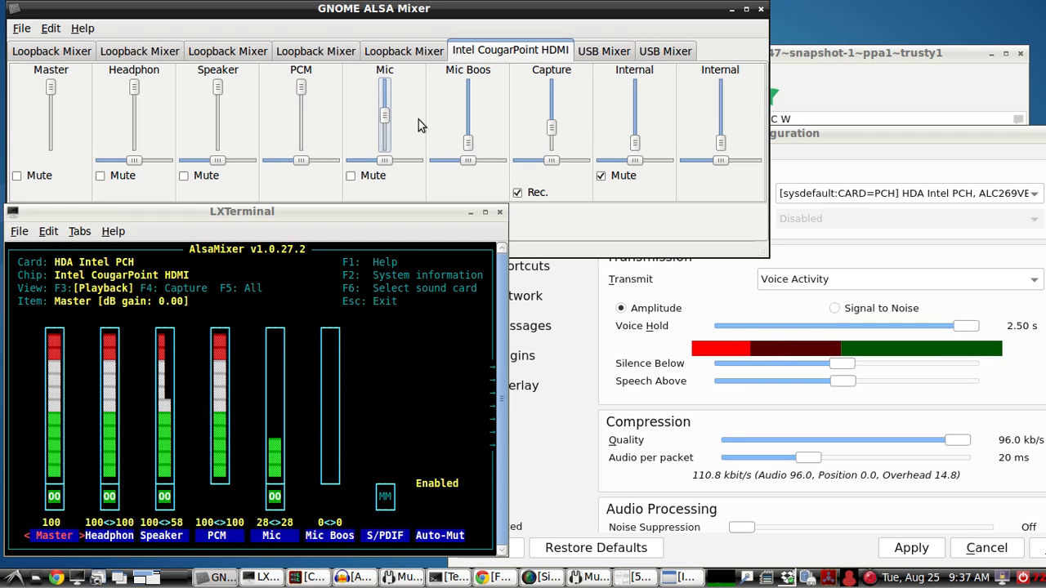
mouse_move(593, 126)
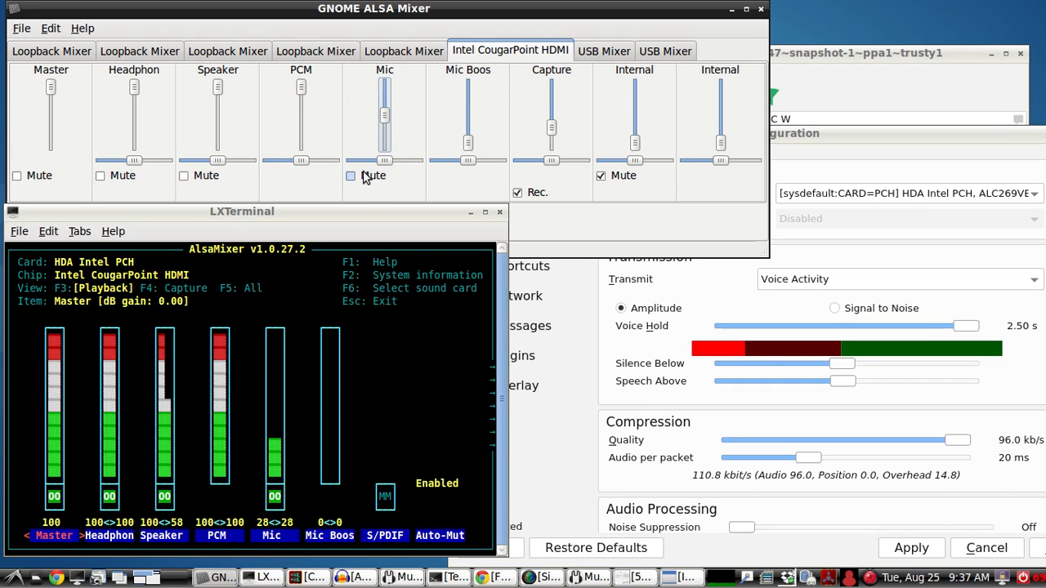
click(351, 176)
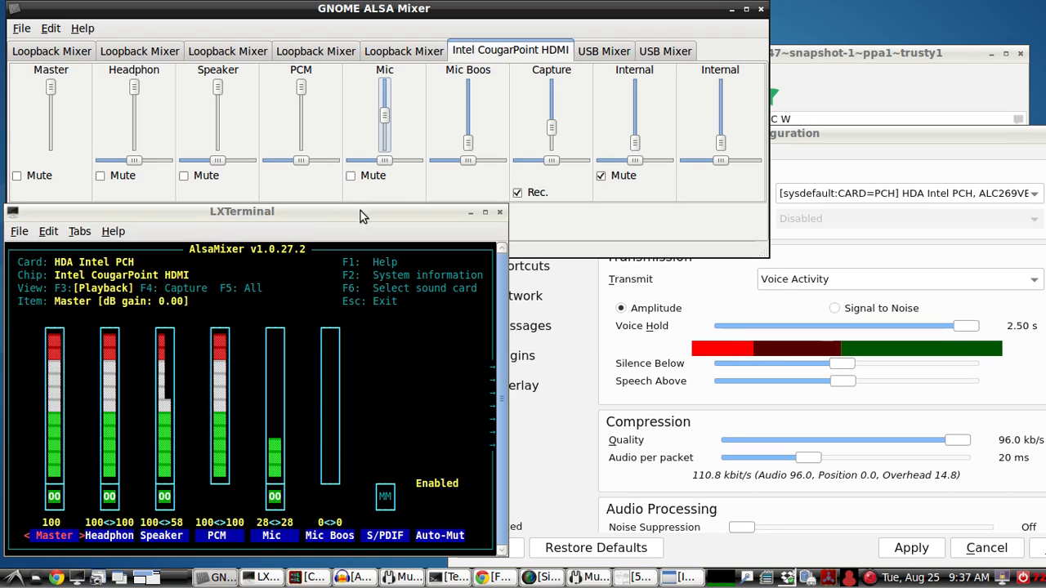
mouse_move(297, 235)
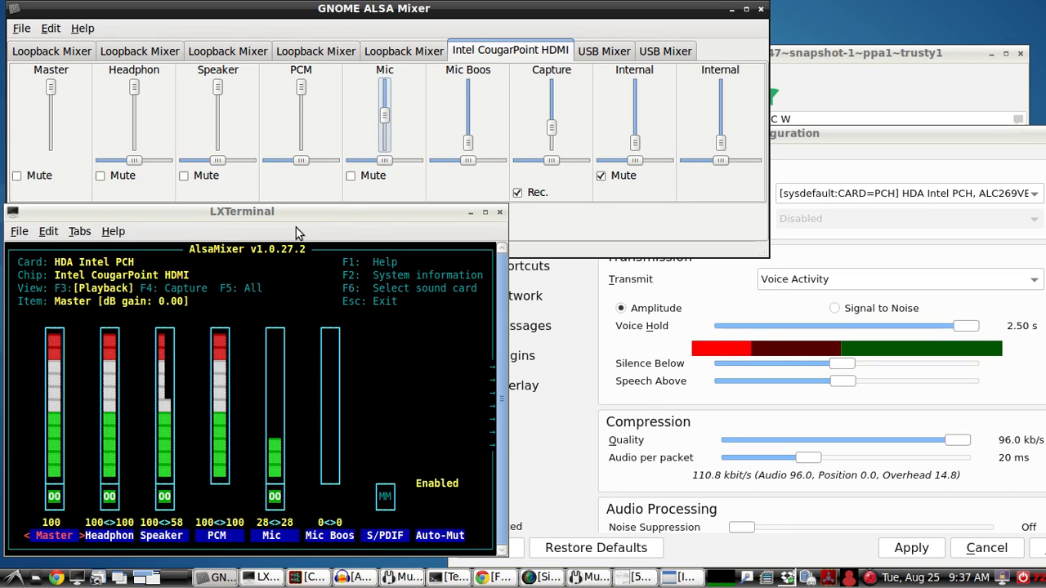
mouse_move(319, 222)
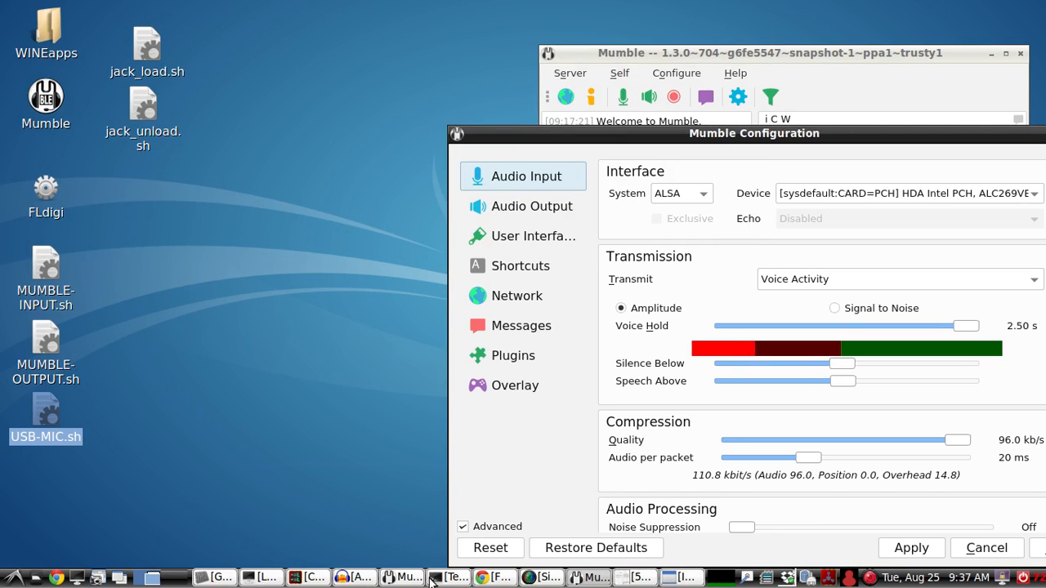
mouse_move(512, 354)
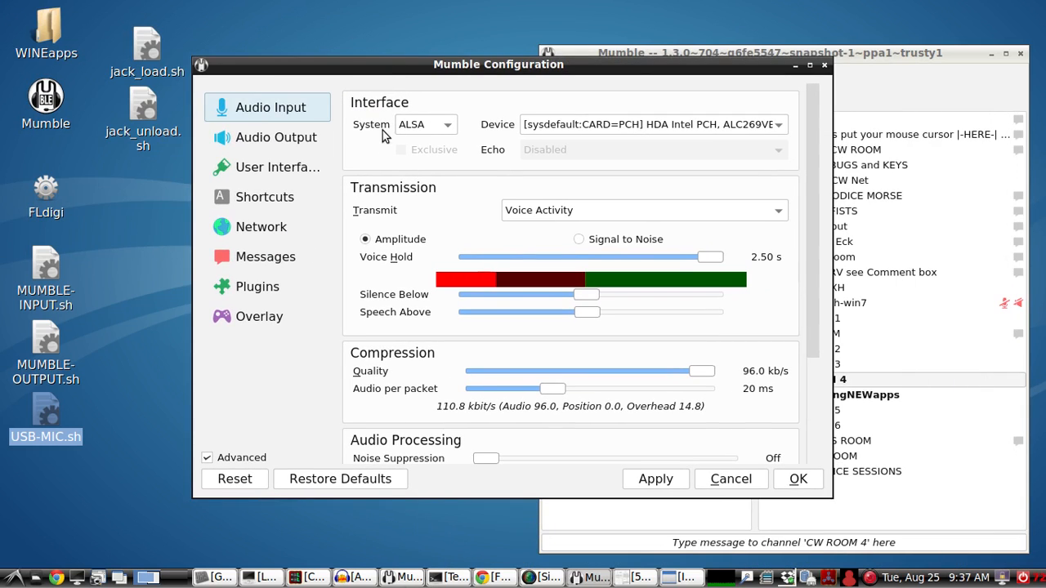
mouse_move(417, 124)
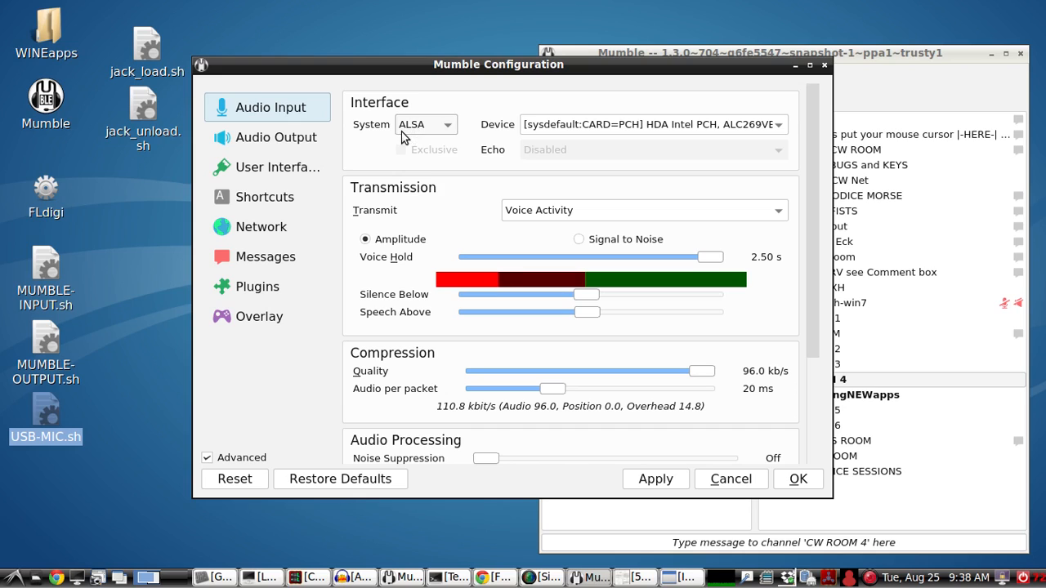
mouse_move(564, 124)
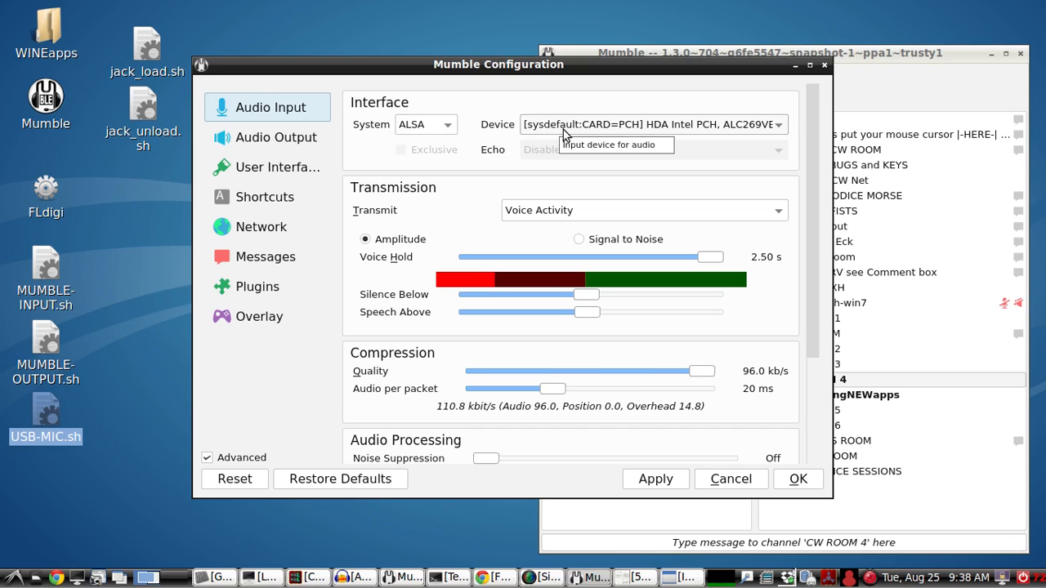
mouse_move(675, 134)
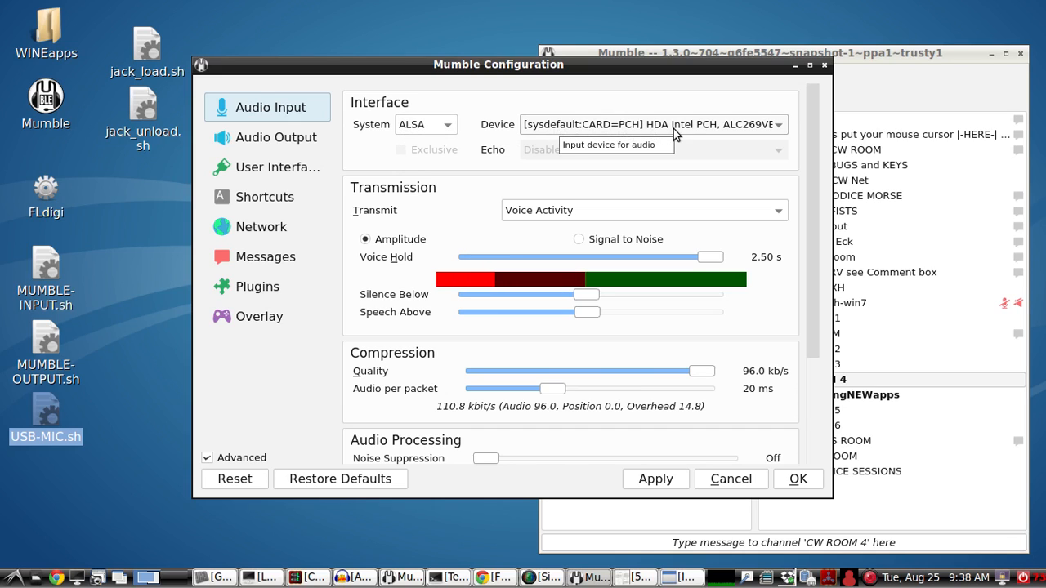
mouse_move(689, 136)
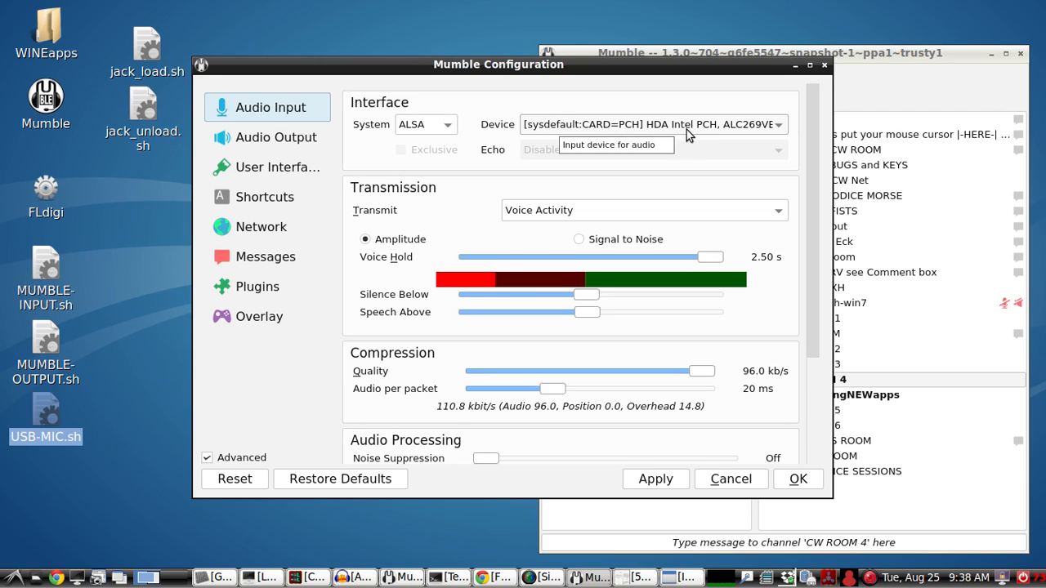
mouse_move(343, 155)
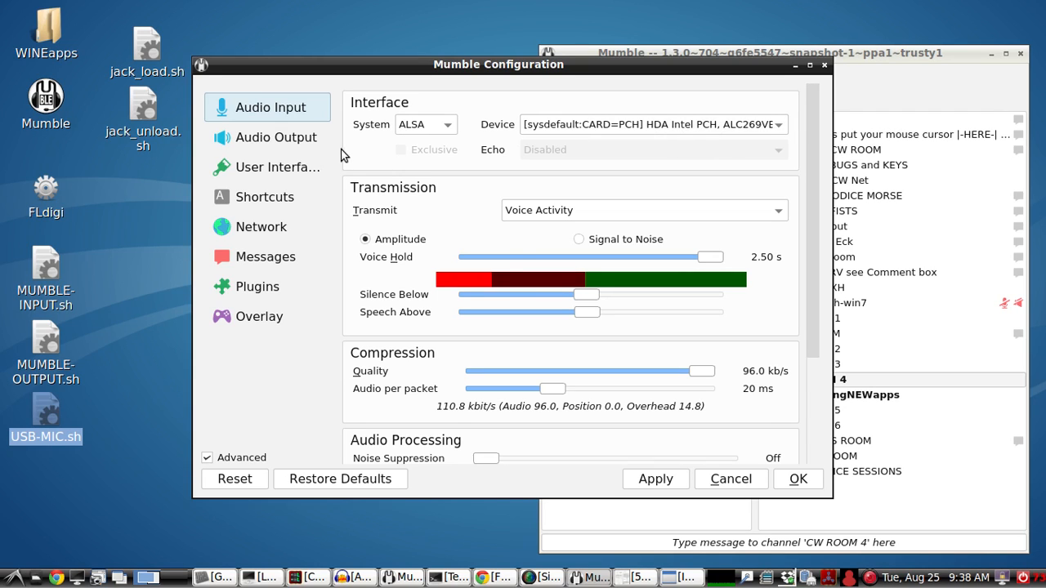
Step: Check the ALSA HDA Intel PCH Audio Output settings, then cancel without changes
click(275, 136)
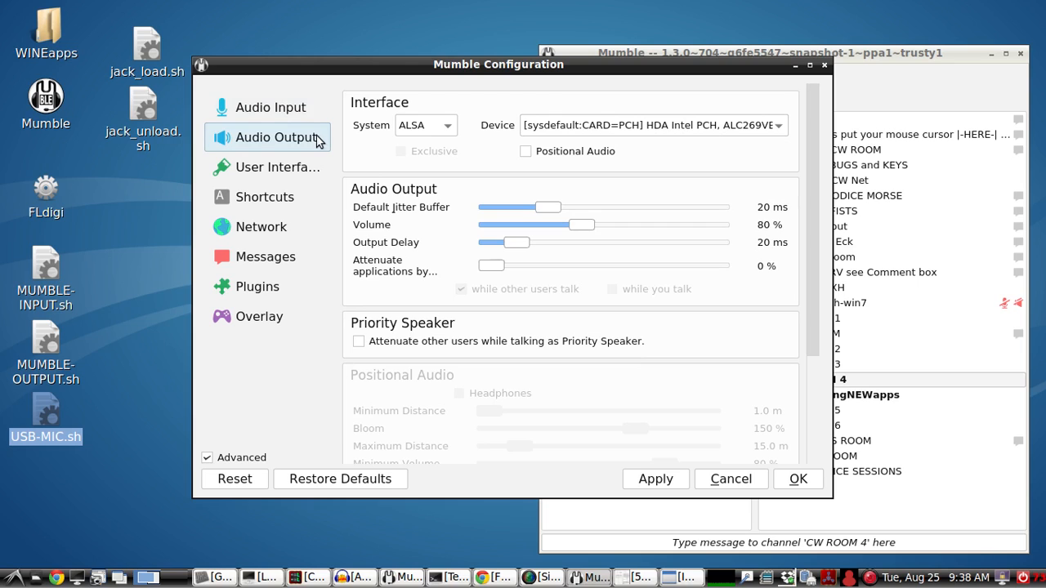
mouse_move(304, 147)
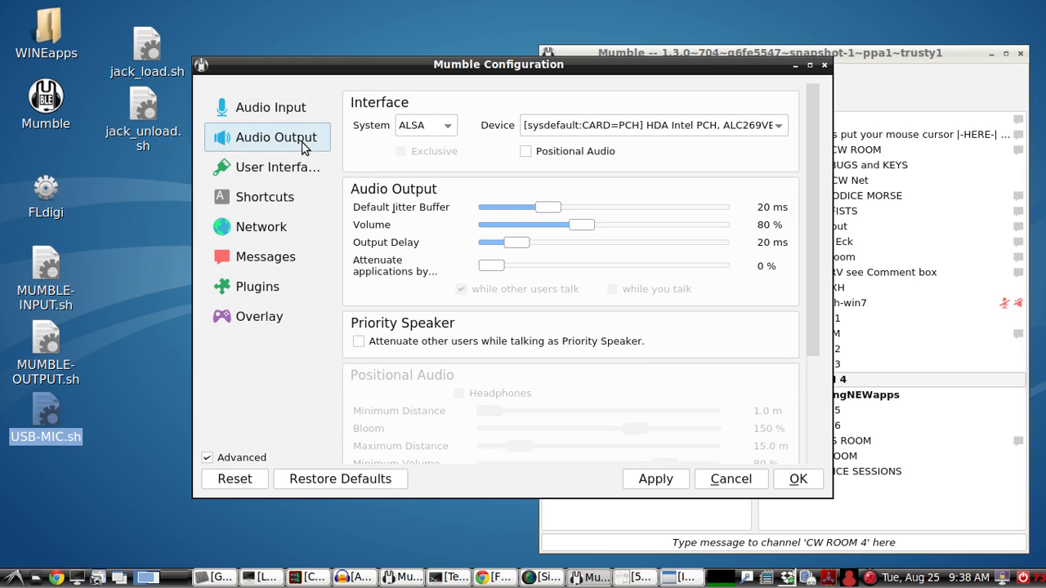
mouse_move(270, 107)
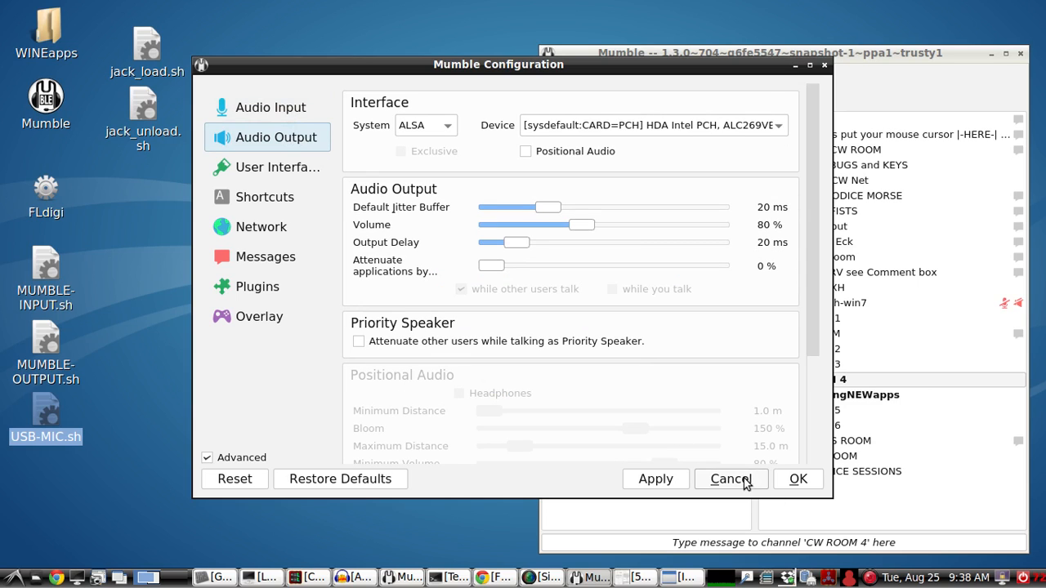
click(729, 479)
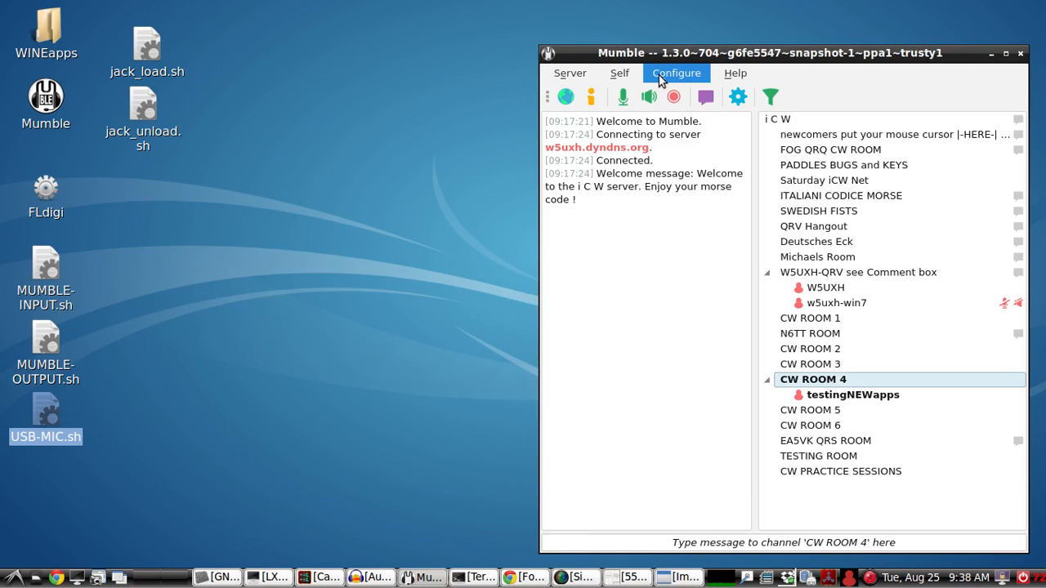
Step: Set Mumble's Audio Output loopback test mode to Server
click(675, 73)
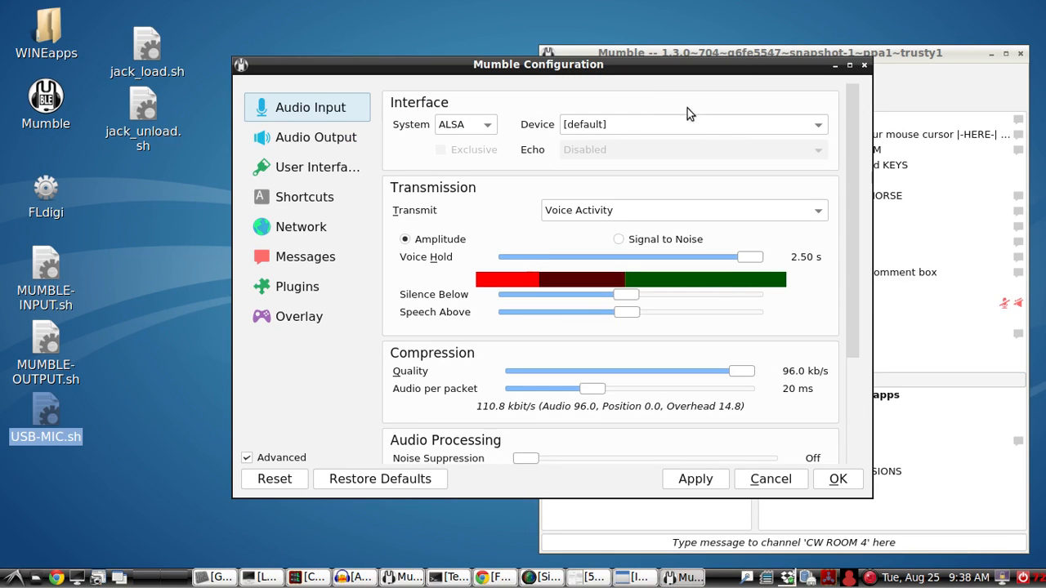
click(316, 137)
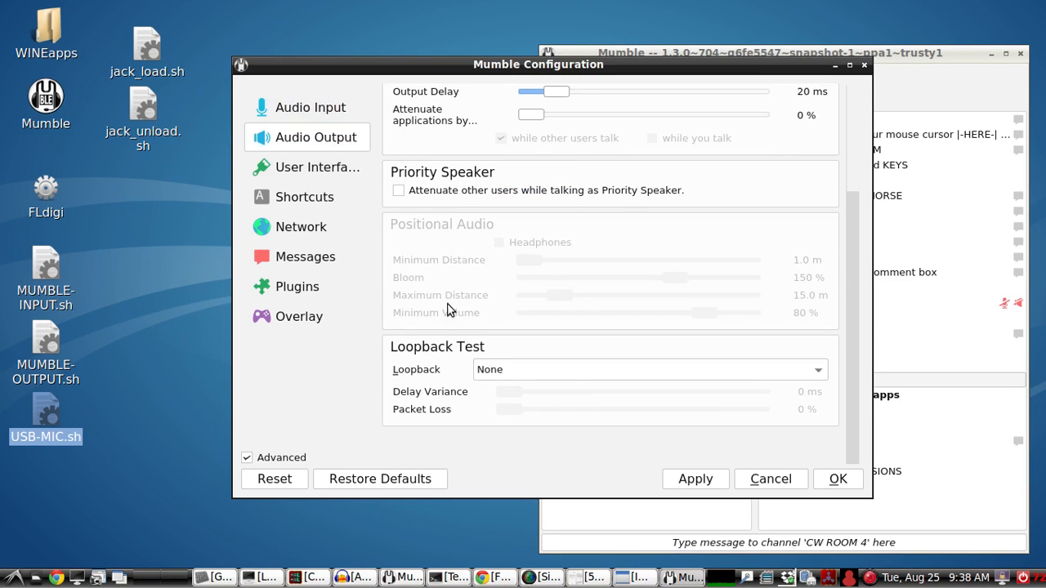
click(649, 370)
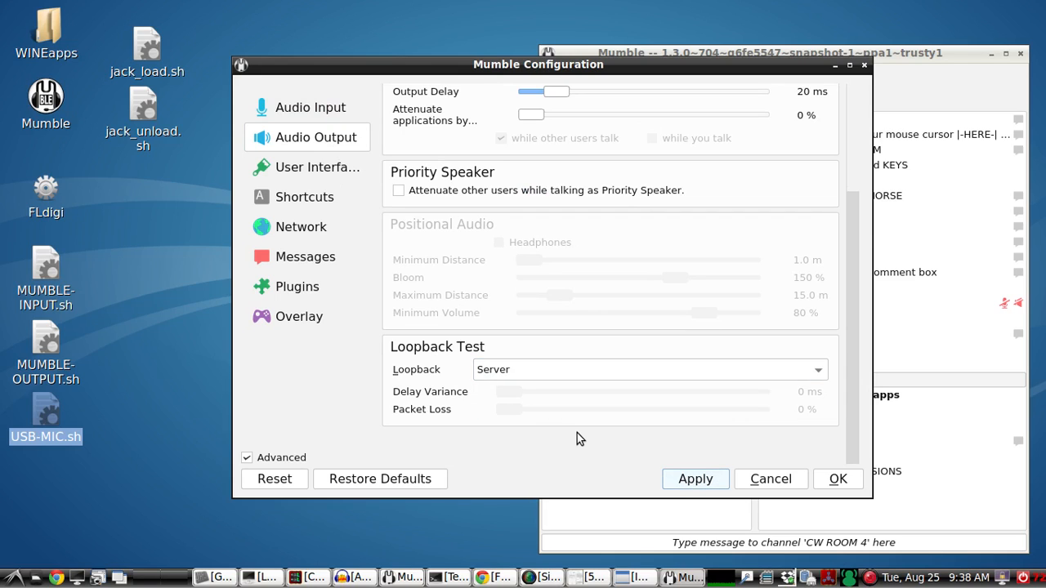
mouse_move(621, 440)
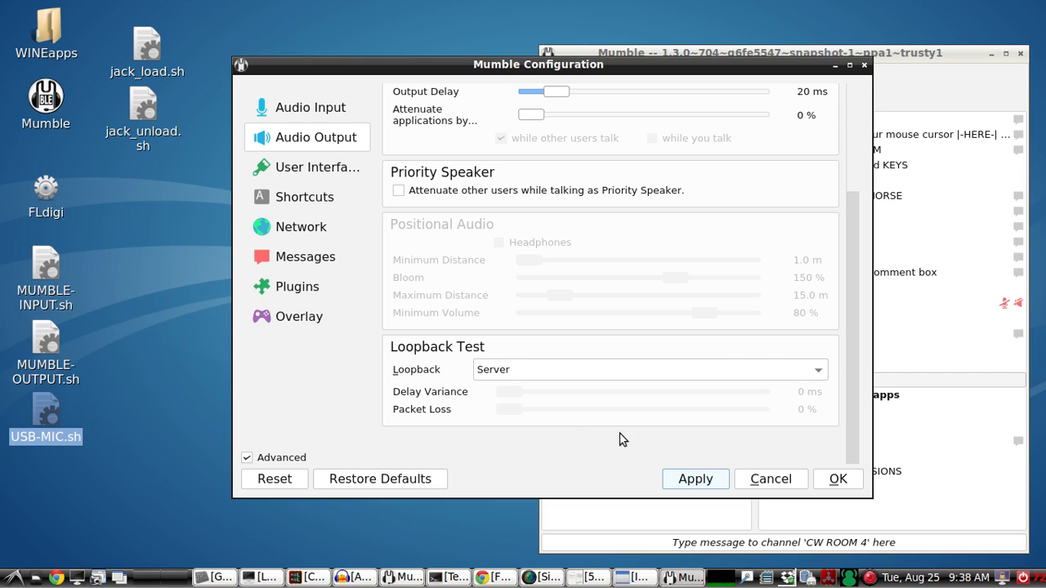
click(648, 369)
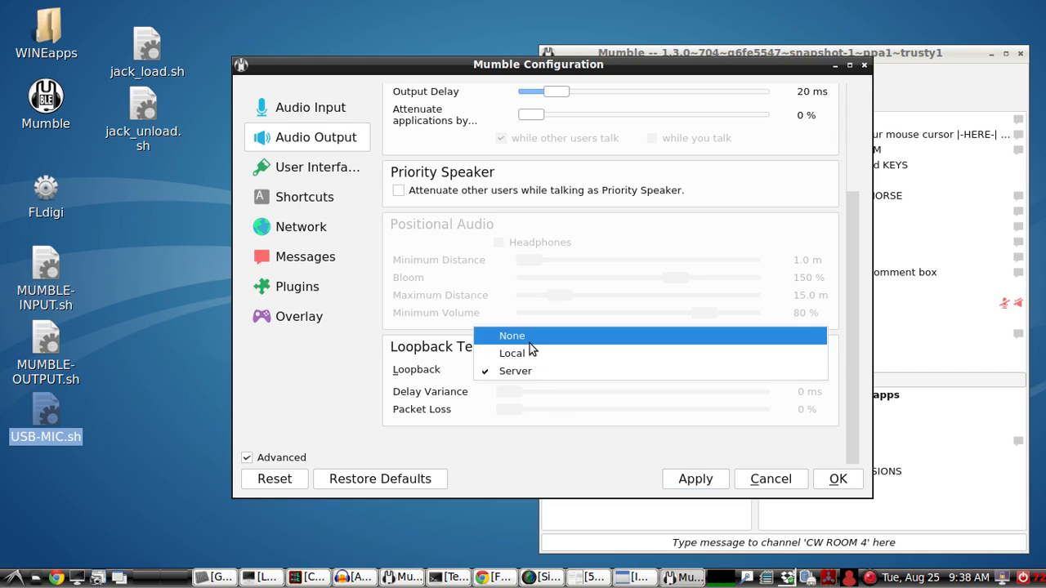
click(511, 335)
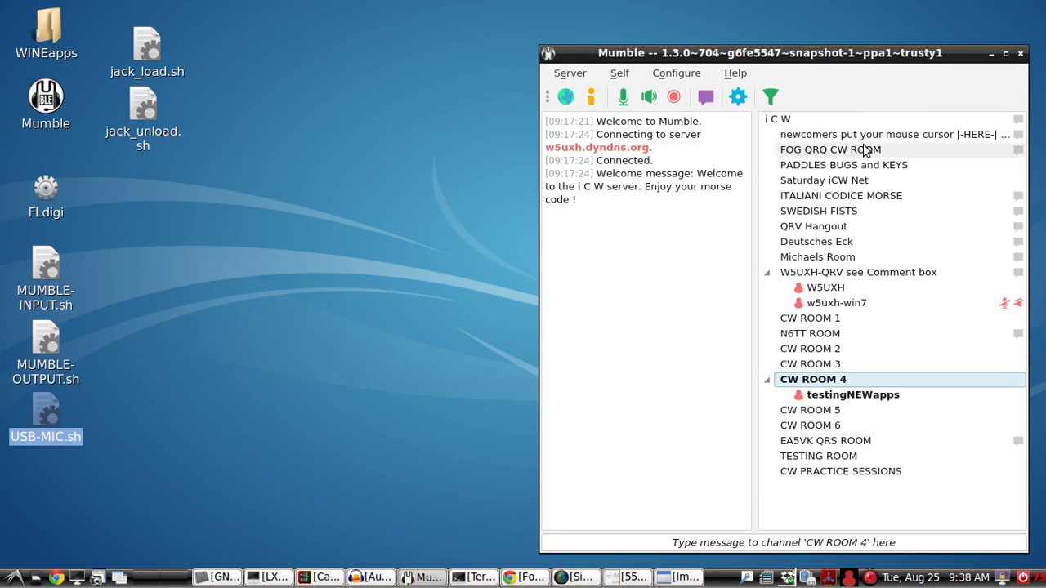
mouse_move(794, 355)
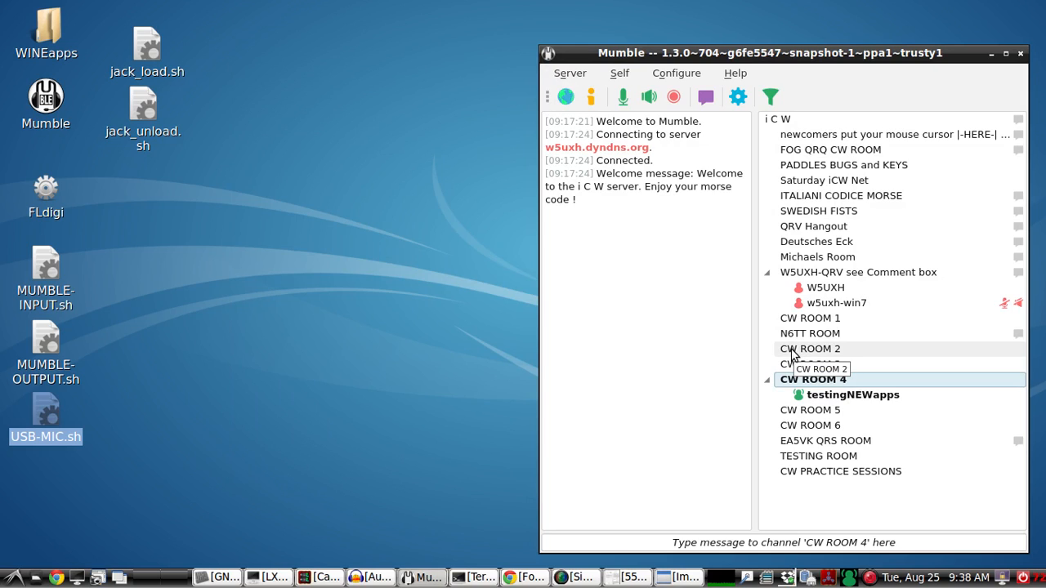
mouse_move(403, 314)
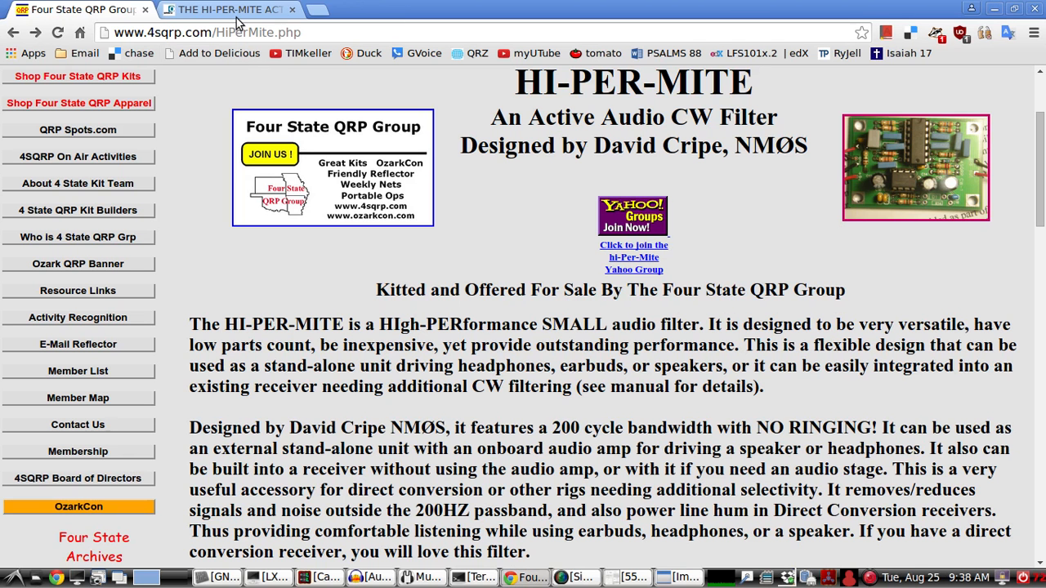
mouse_move(229, 9)
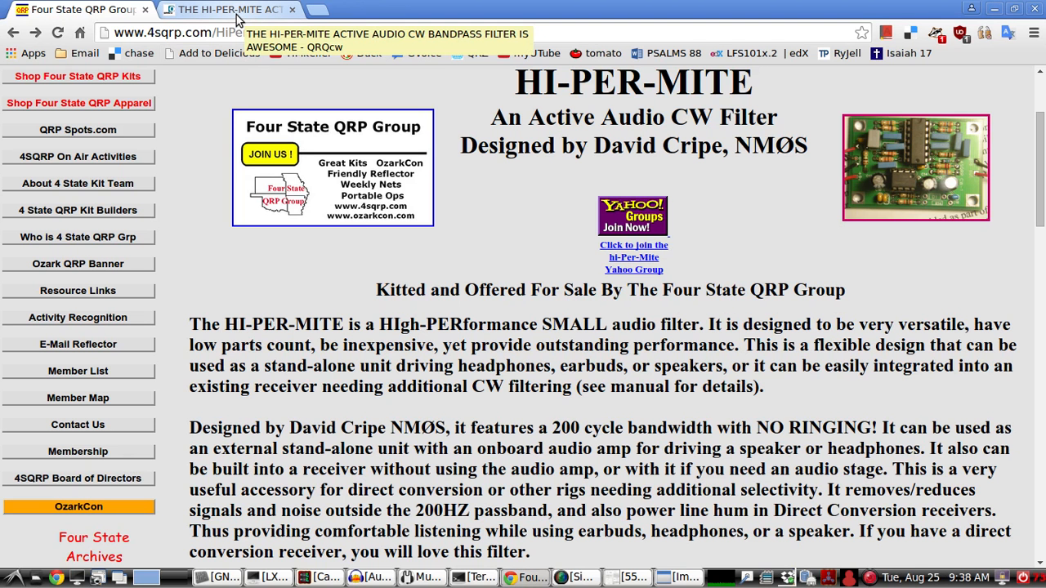
mouse_move(434, 96)
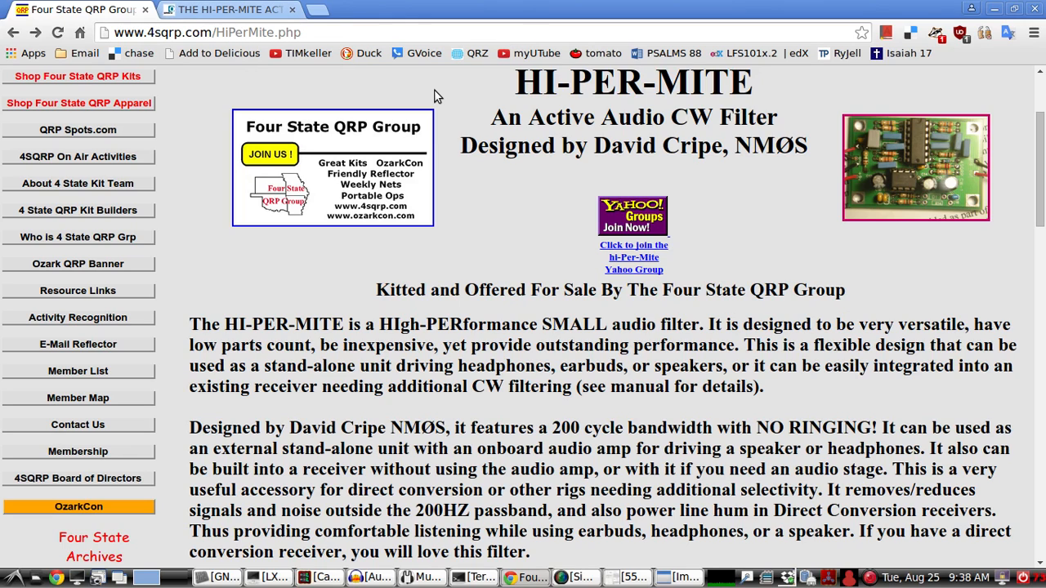
mouse_move(330, 151)
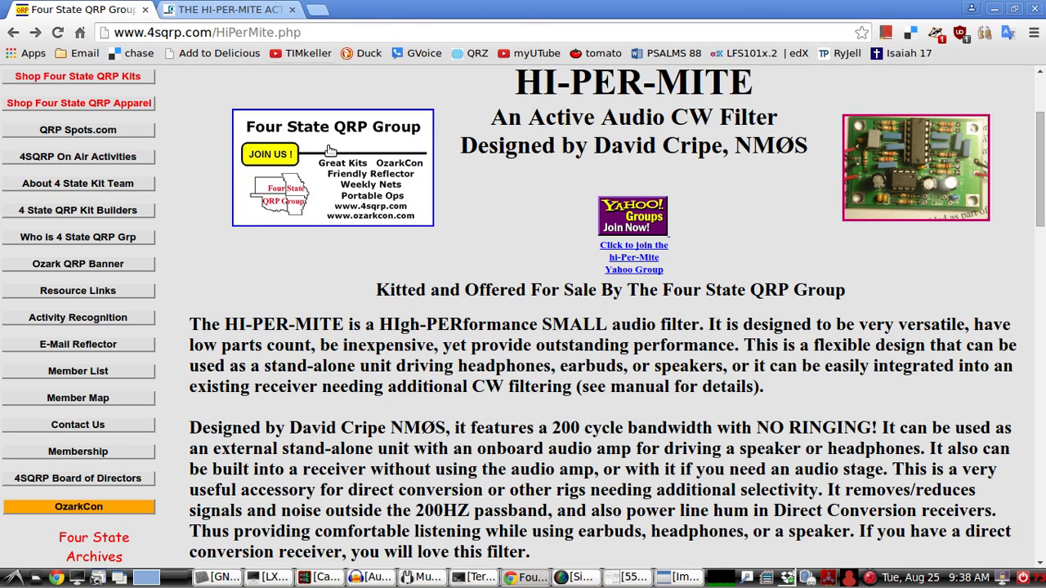
Step: Restore the 555 timer PDF and the hand-drawn opto keying circuit image
click(629, 578)
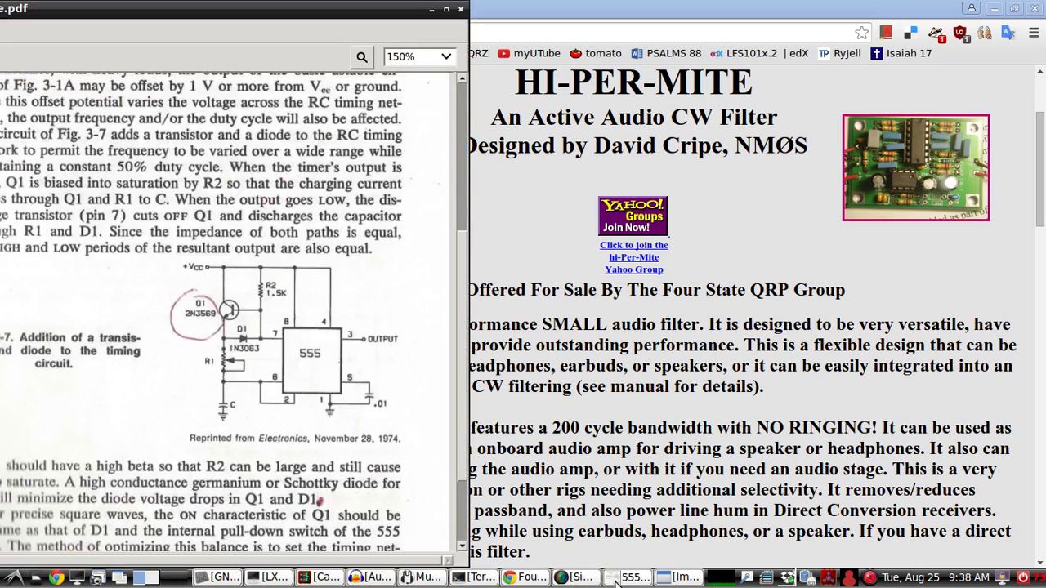
click(629, 578)
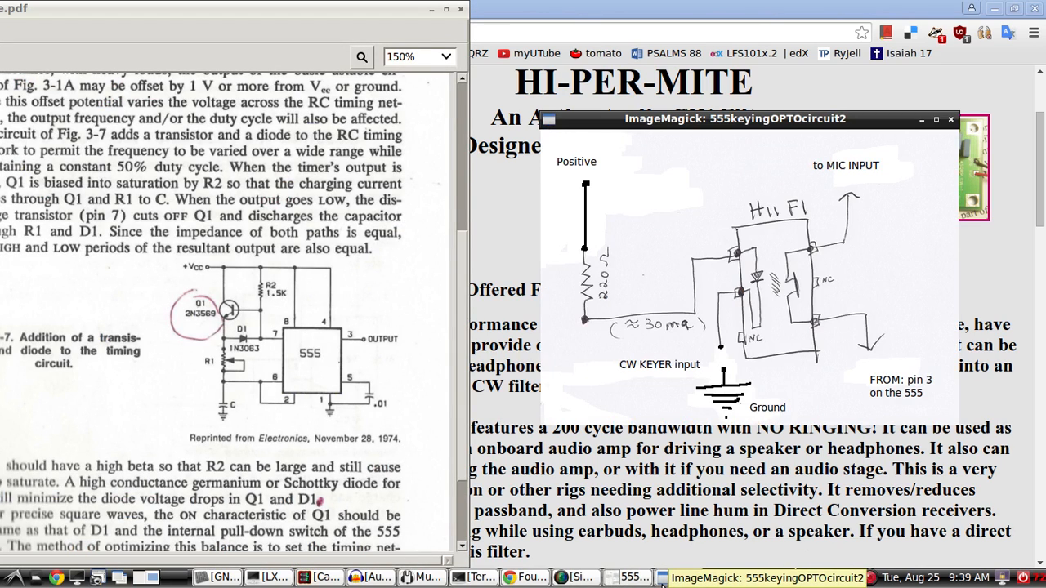